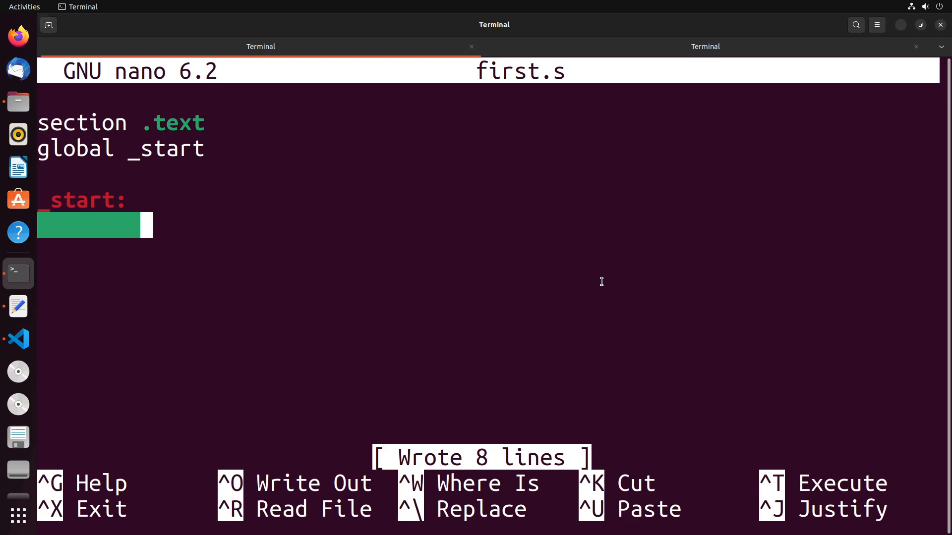
Write MOV eax,0b1010 and MOV ebx,0b1100 under the _start label.
{"action": "type", "text": "M"}
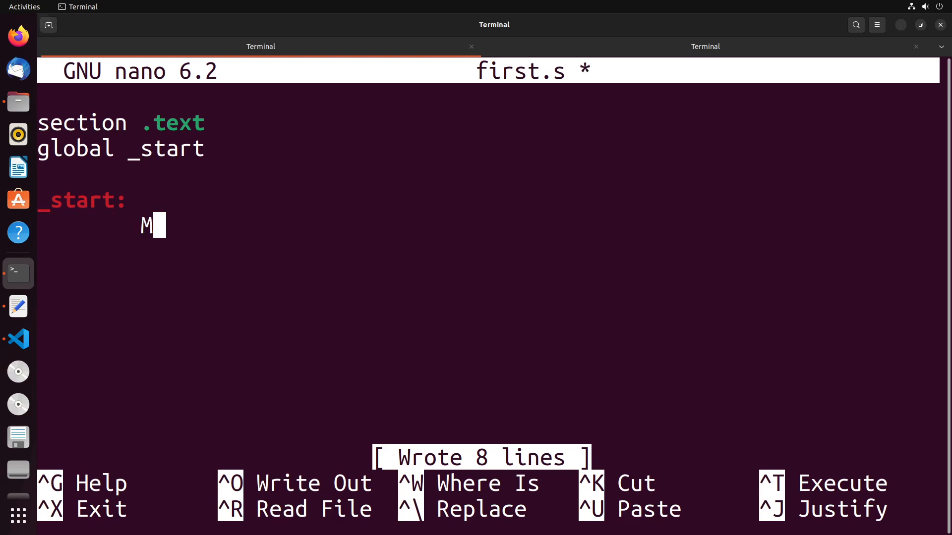
{"action": "type", "text": "OV eax,"}
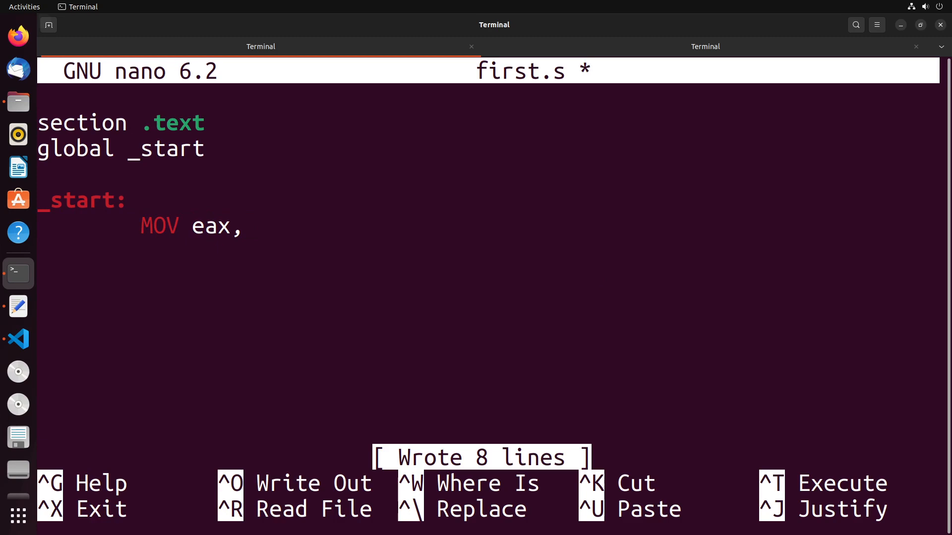
{"action": "type", "text": "0b1010"}
{"action": "type", "text": "MOV ebx,"}
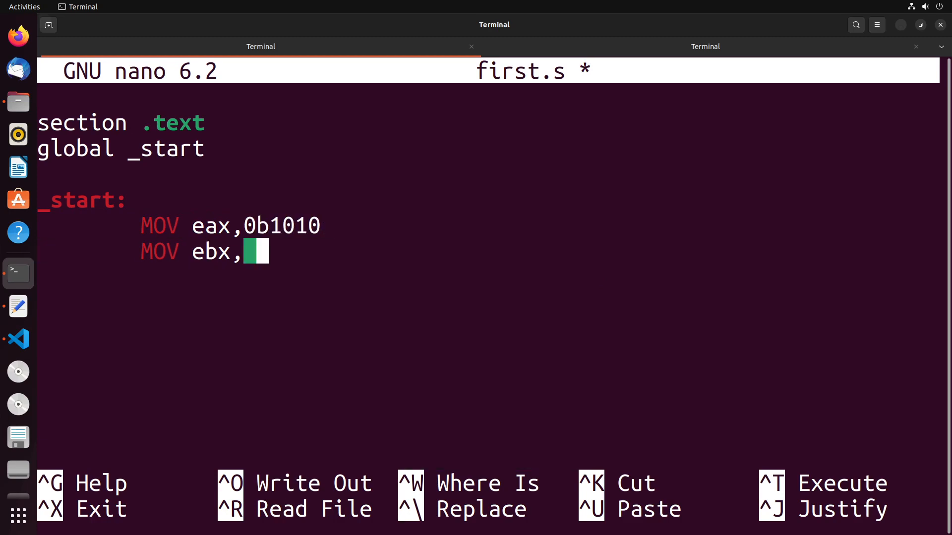
{"action": "type", "text": "-b"}
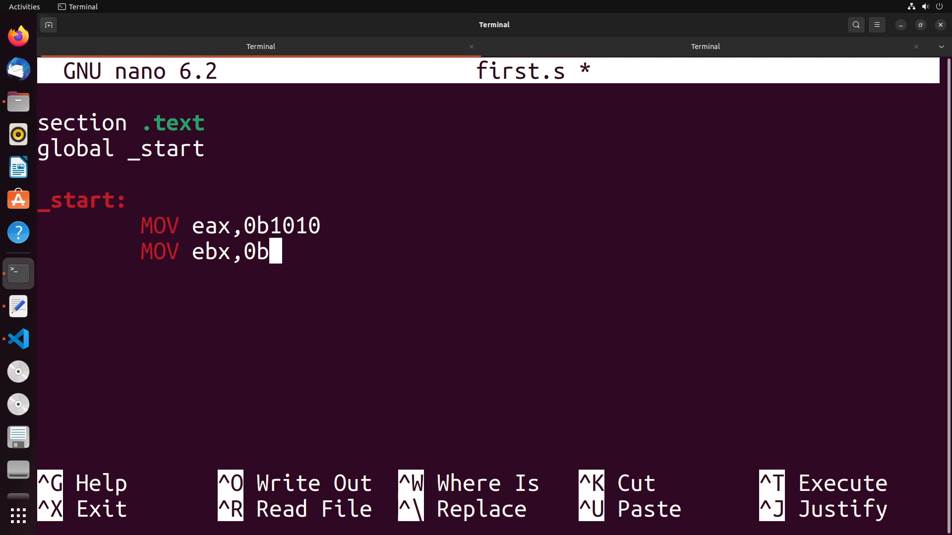
{"action": "type", "text": "1100"}
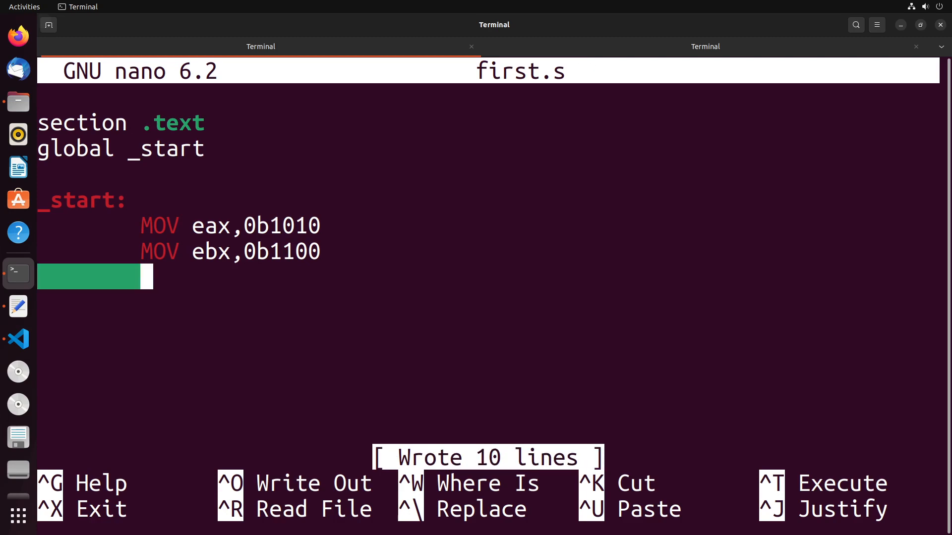
Add AND eax,ebx after the two register loads and save first.s.
{"action": "type", "text": "AND eax,"}
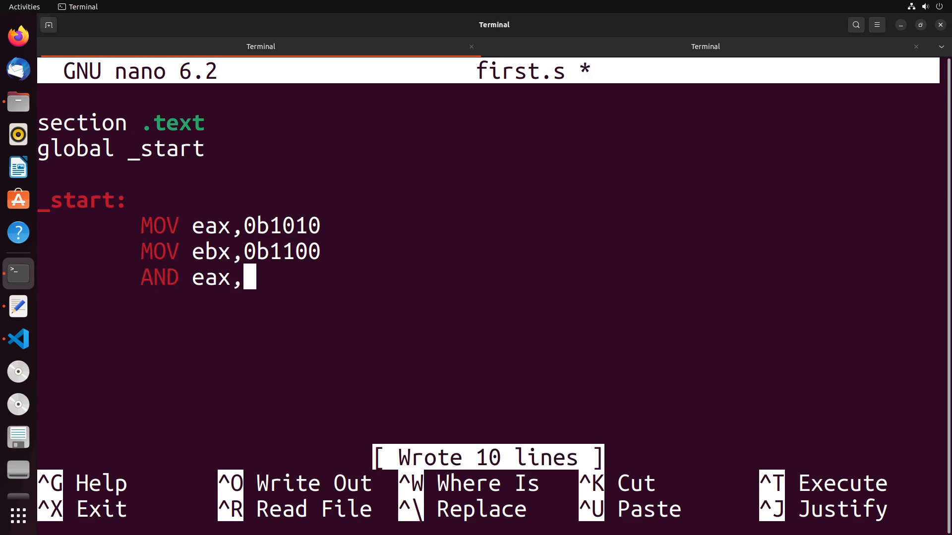
{"action": "type", "text": "ebx"}
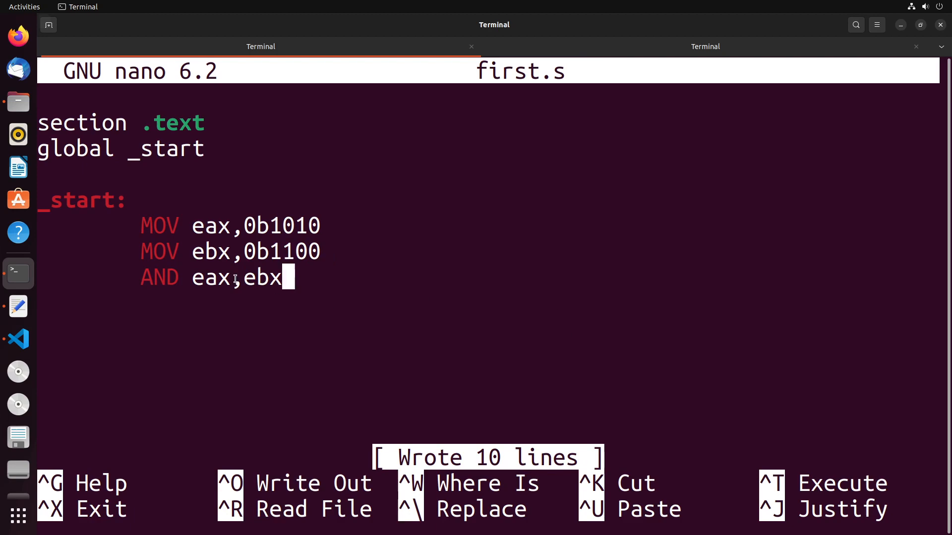
{"action": "double_click", "coordinate": [211, 278]}
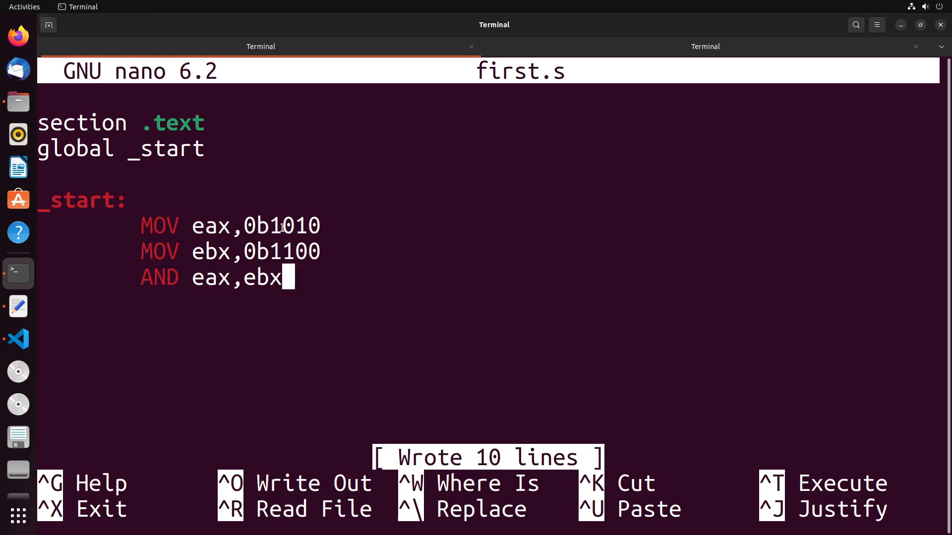
{"action": "mouse_move", "coordinate": [279, 246]}
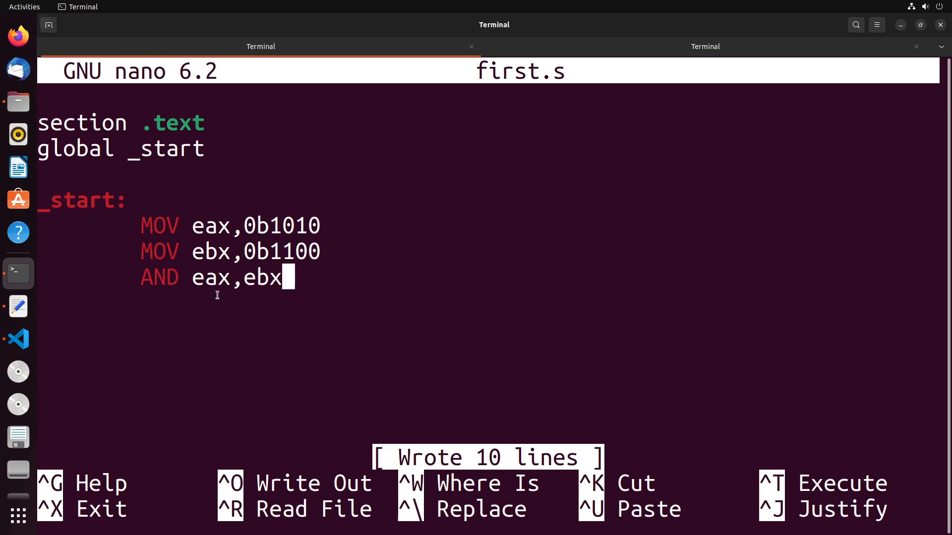
Paste the two MOV register loads again on new lines below the AND instruction.
{"action": "key", "text": "Enter"}
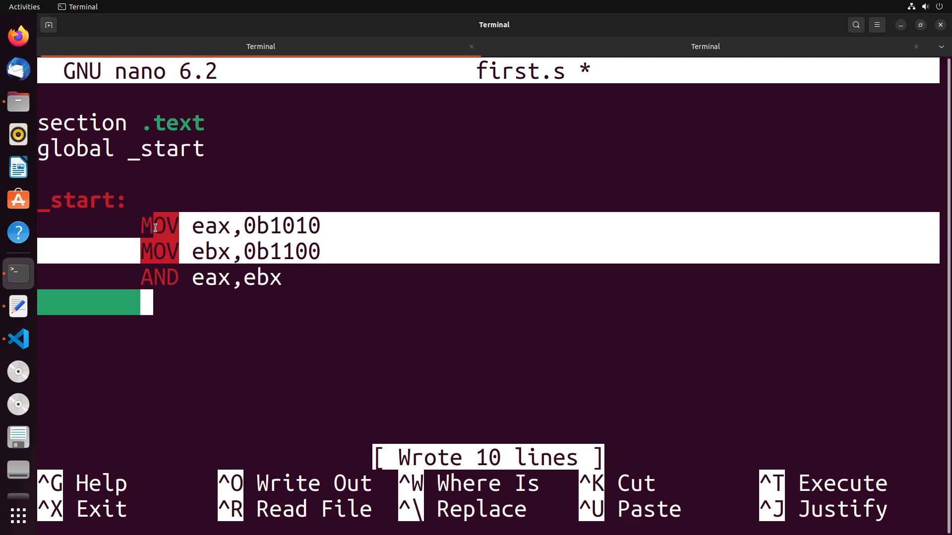
{"action": "right_click", "coordinate": [173, 313]}
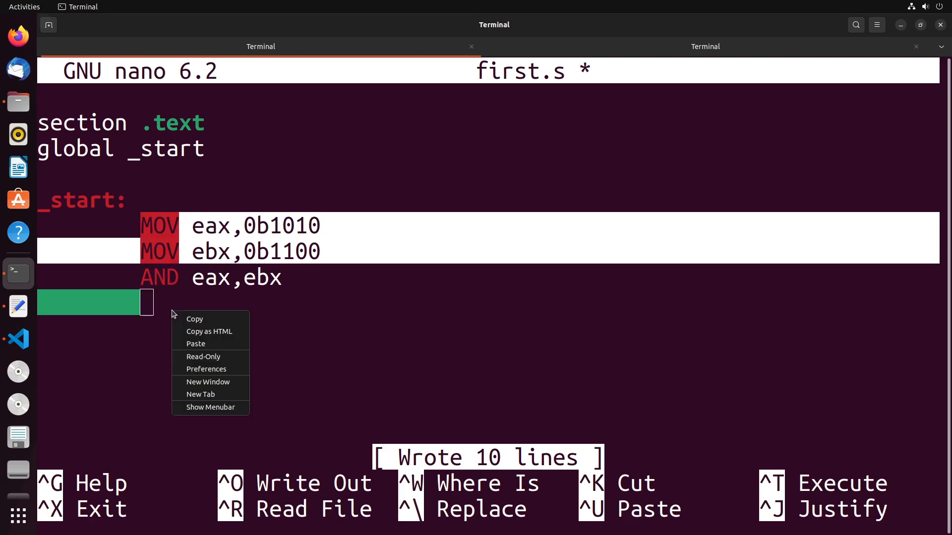
{"action": "left_click", "coordinate": [196, 343]}
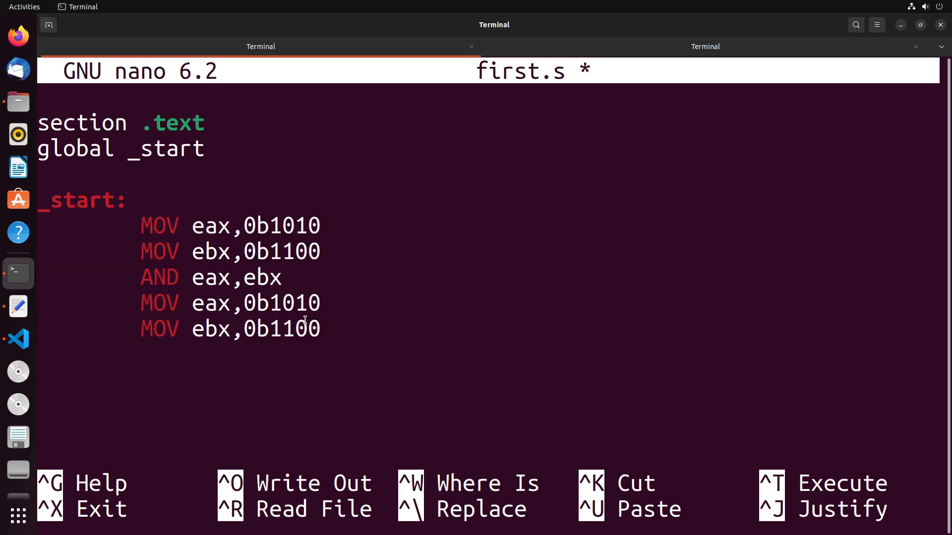
Add OR eax,ebx and NOT eax after the repeated loads, saving along the way.
{"action": "type", "text": "OR"}
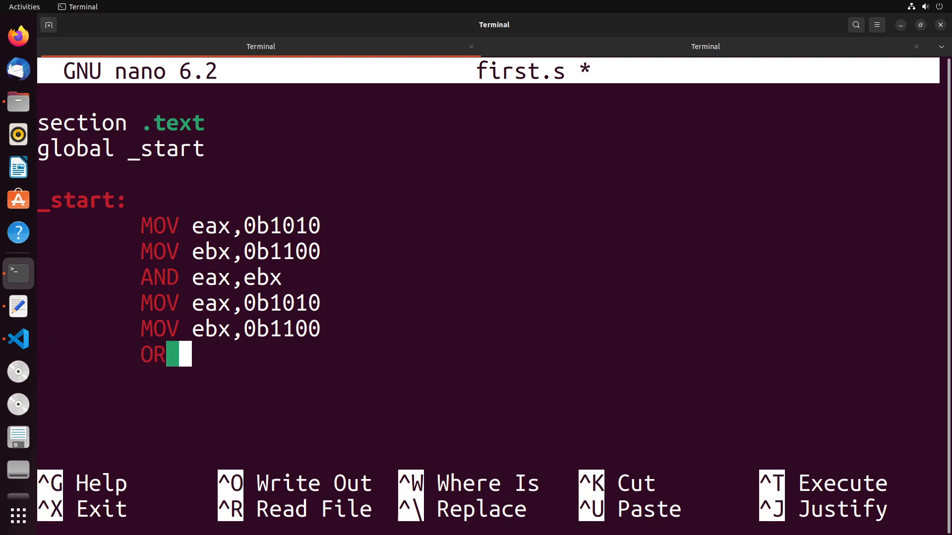
{"action": "key", "text": "ctrl+o"}
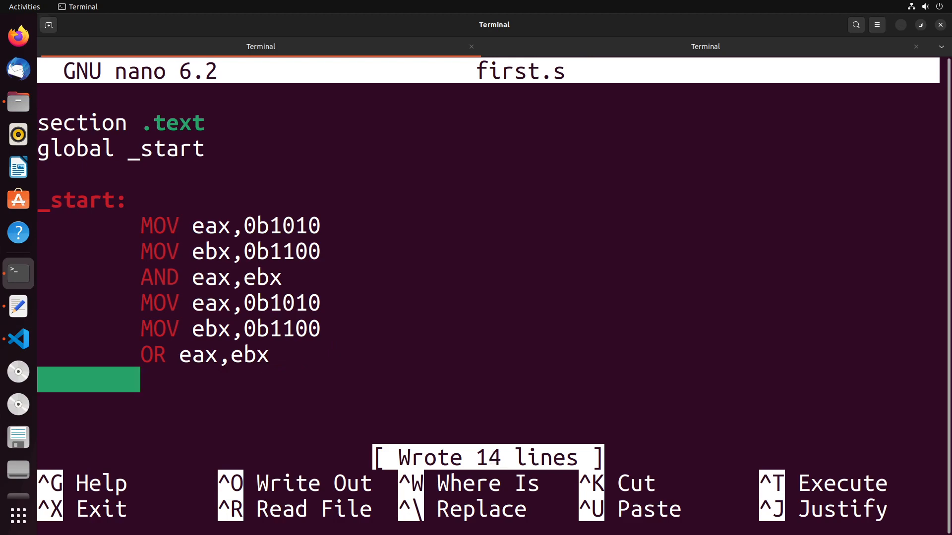
{"action": "type", "text": "NOT"}
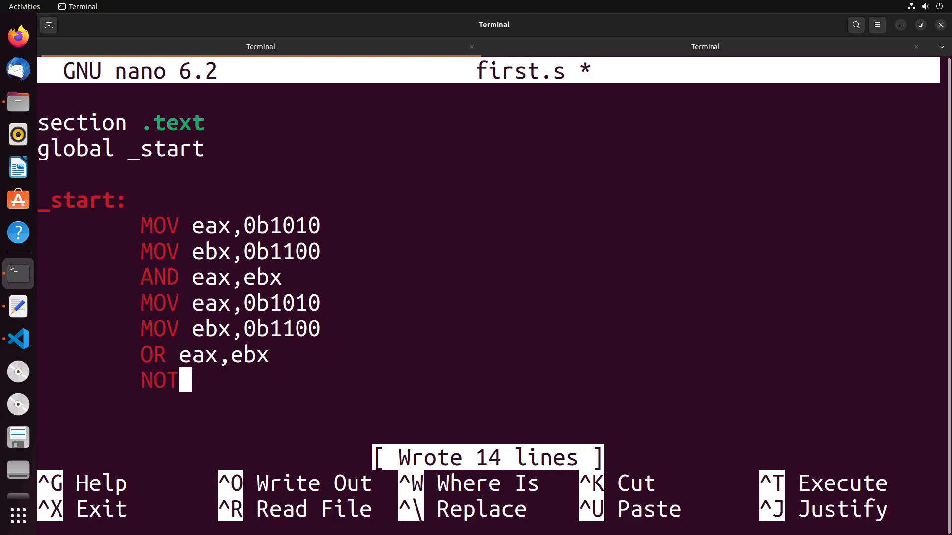
{"action": "type", "text": "eax"}
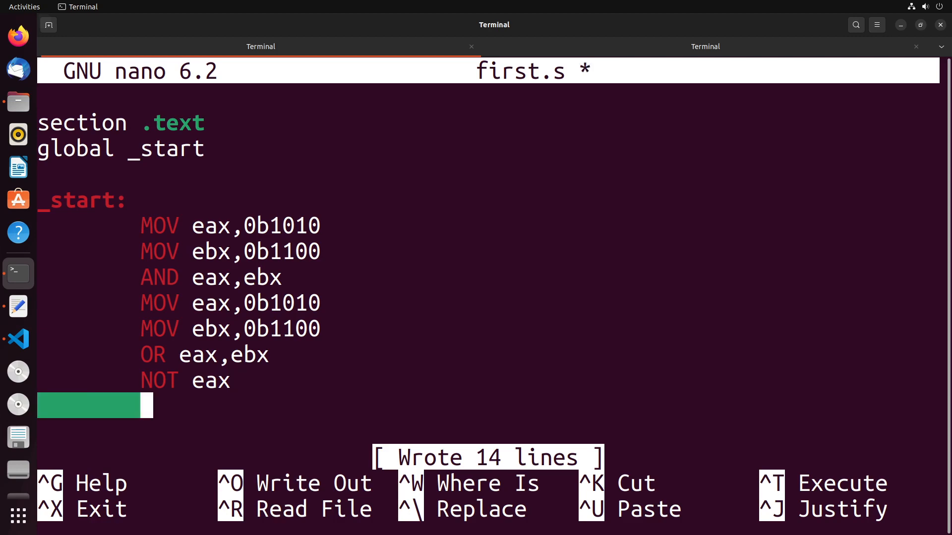
End the program with INT 80h, assemble it with nasm and read eax in gdb.
{"action": "type", "text": "INT 80h"}
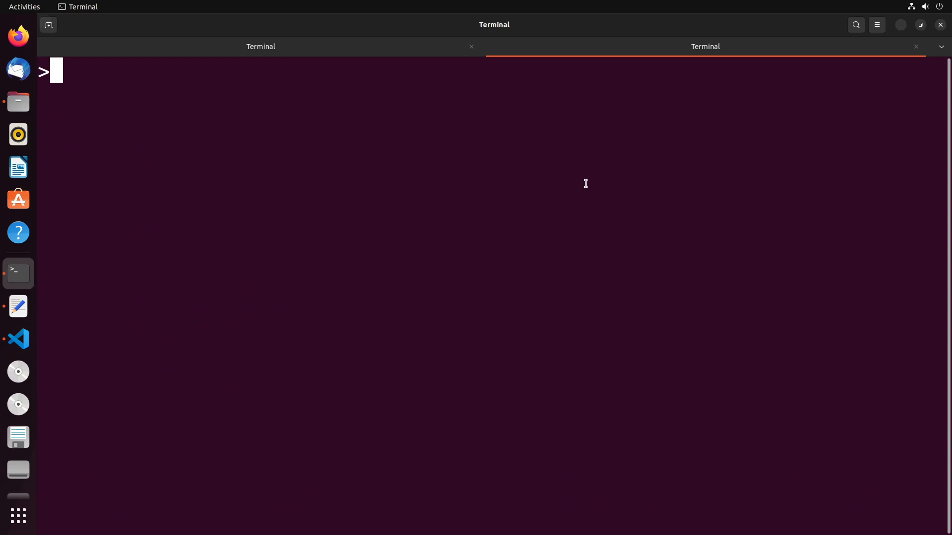
{"action": "type", "text": "nasm -f elf -o first.o first.s"}
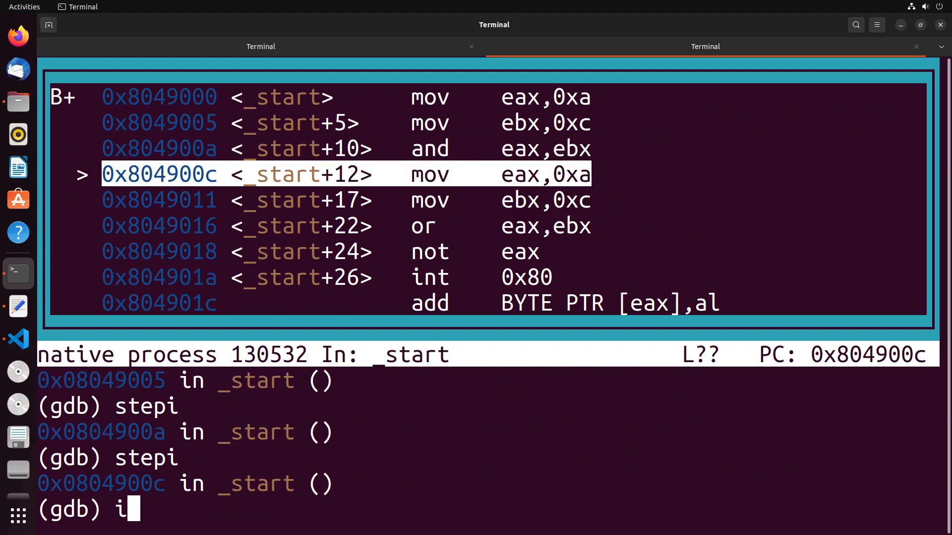
{"action": "type", "text": "nfo register ea"}
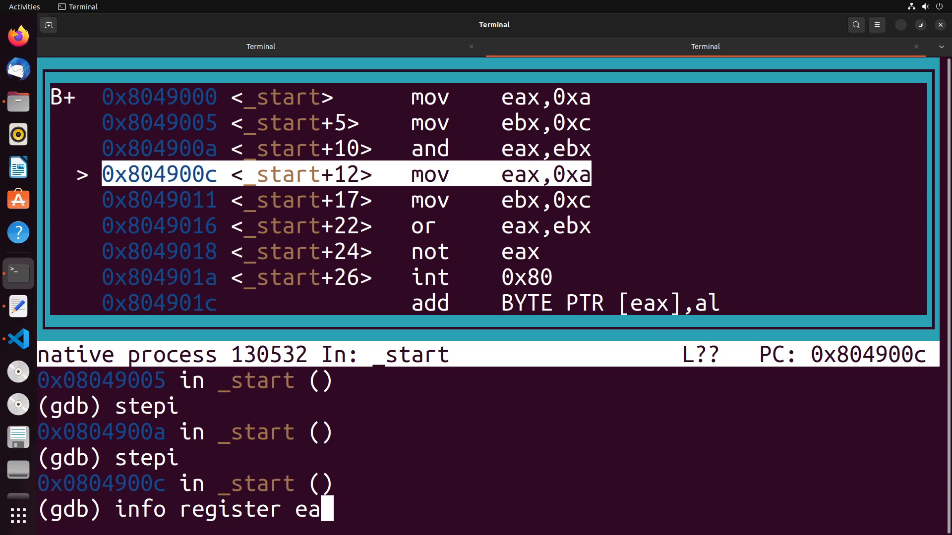
{"action": "key", "text": "Return"}
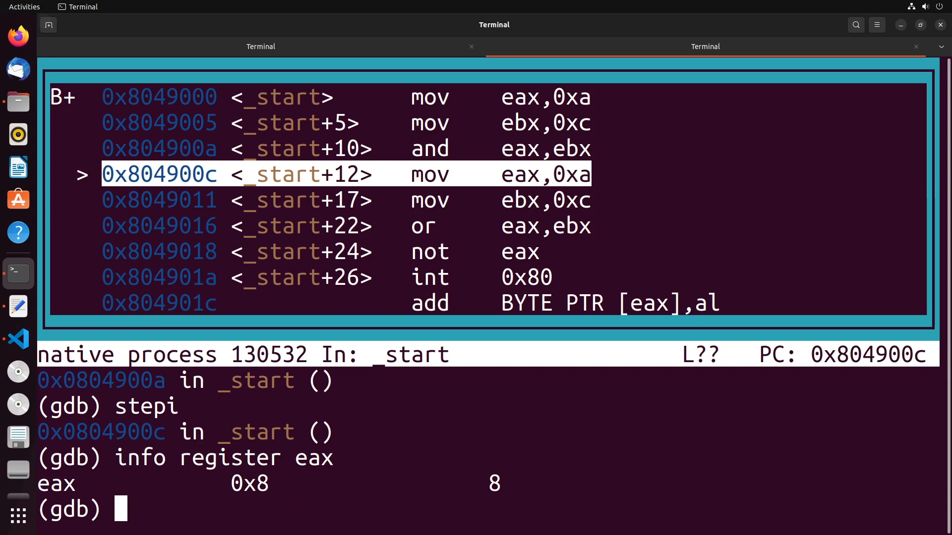
Step through AND, OR and NOT checking eax reads 8, 14 and -15, then quit gdb.
{"action": "type", "text": "stepi"}
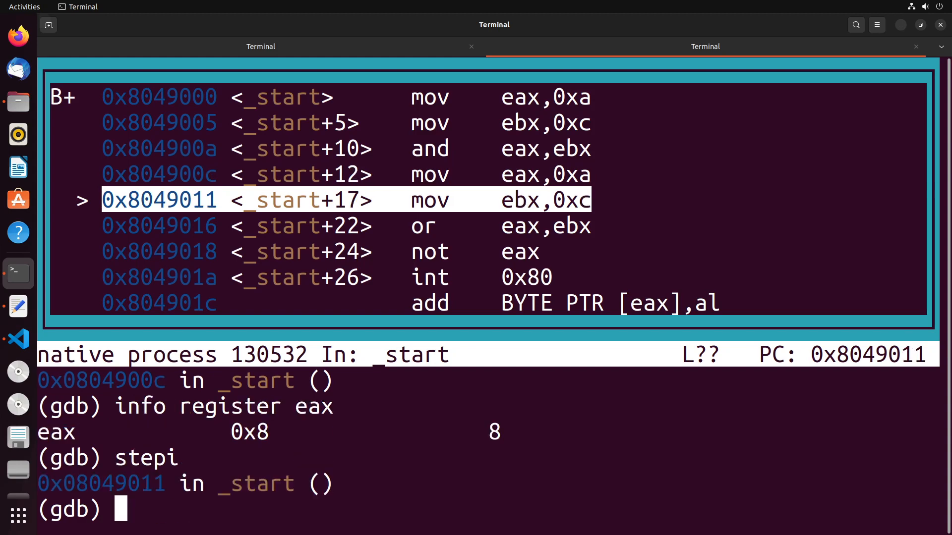
{"action": "type", "text": "stepi"}
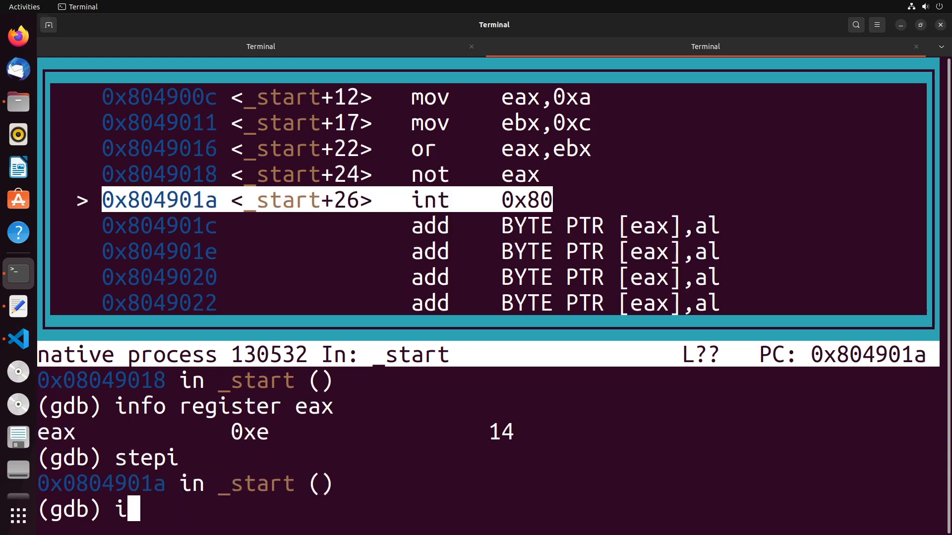
{"action": "type", "text": "nfo register eax"}
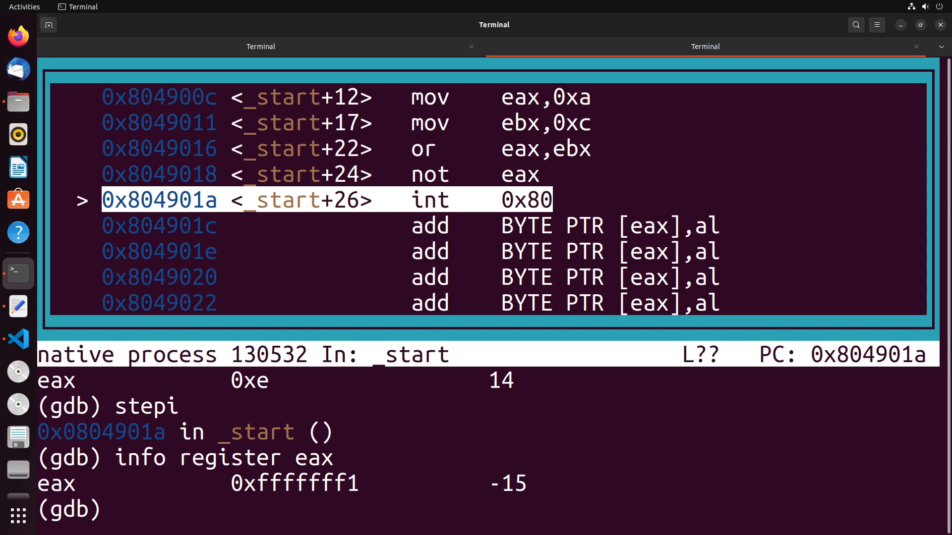
{"action": "type", "text": "info register al"}
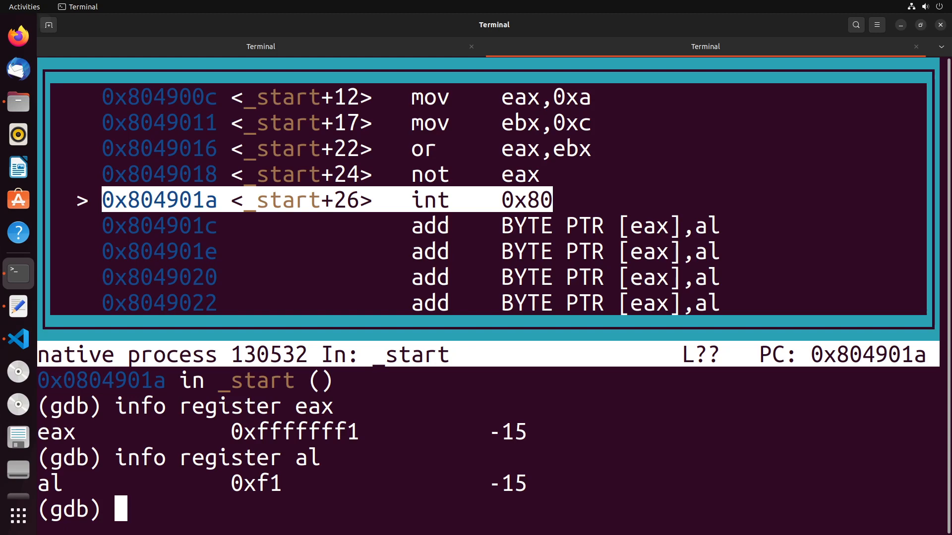
{"action": "type", "text": "quit"}
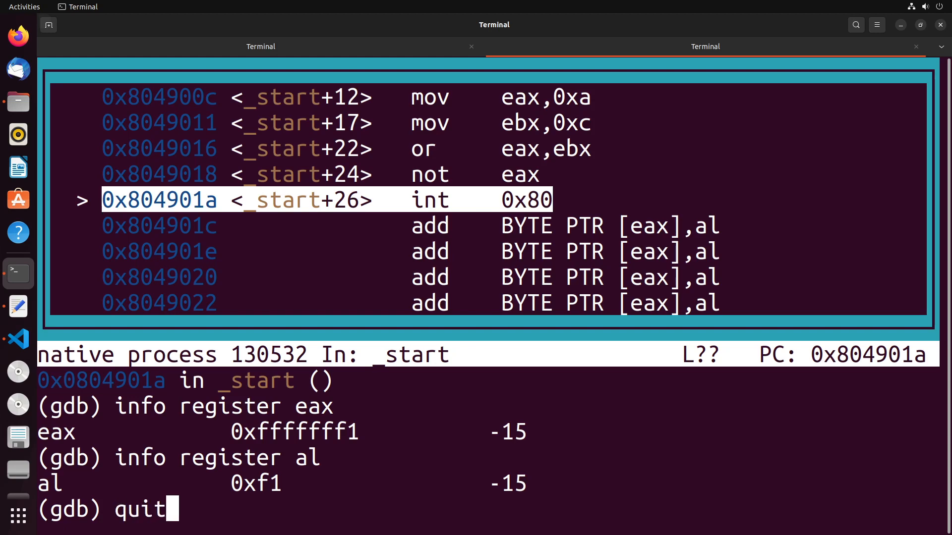
Leave gdb and start a new AND eax line after NOT eax in first.s, saving it.
{"action": "key", "text": "Return"}
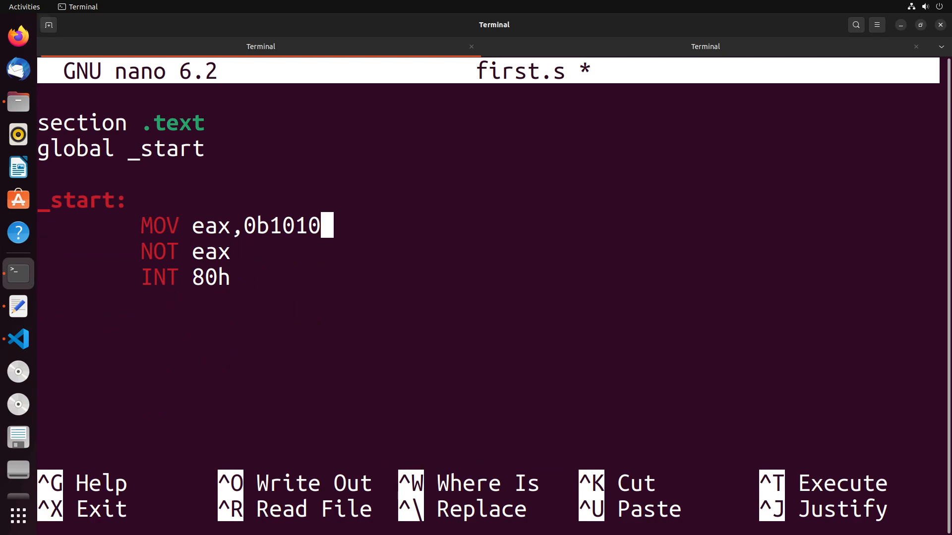
{"action": "key", "text": "Enter"}
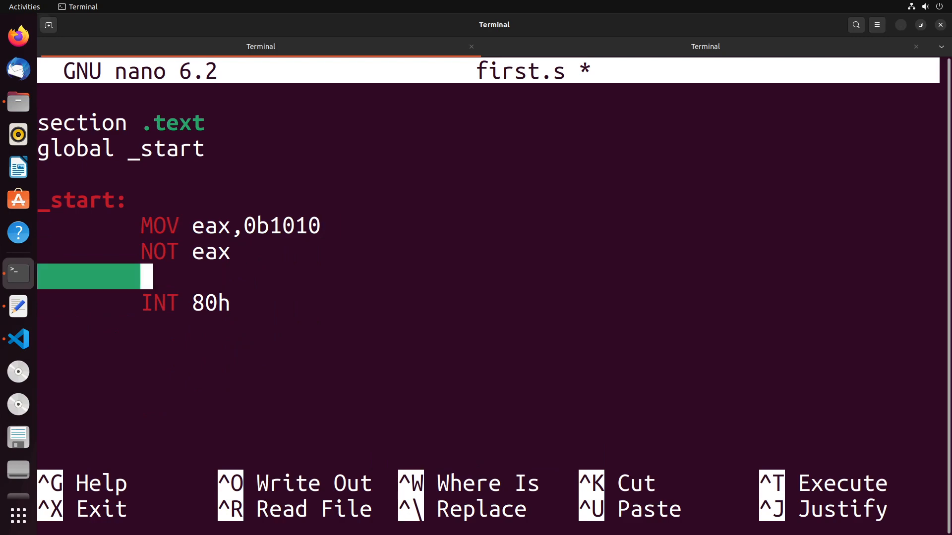
{"action": "key", "text": "ctrl+o"}
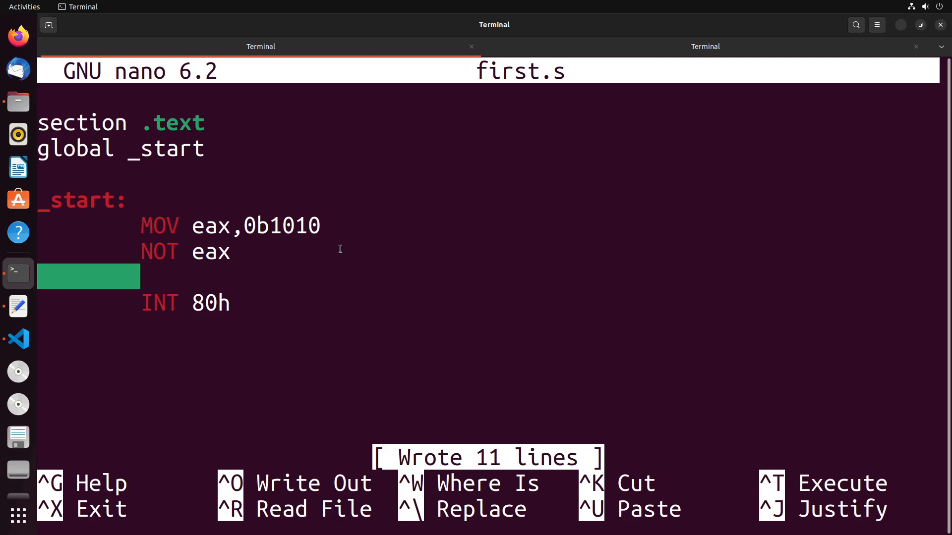
{"action": "type", "text": "AA"}
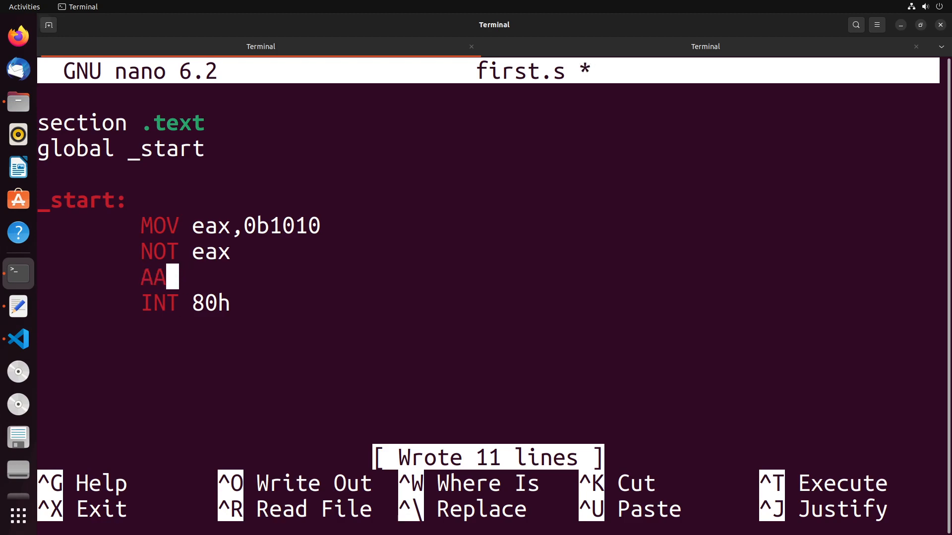
{"action": "type", "text": "ND"}
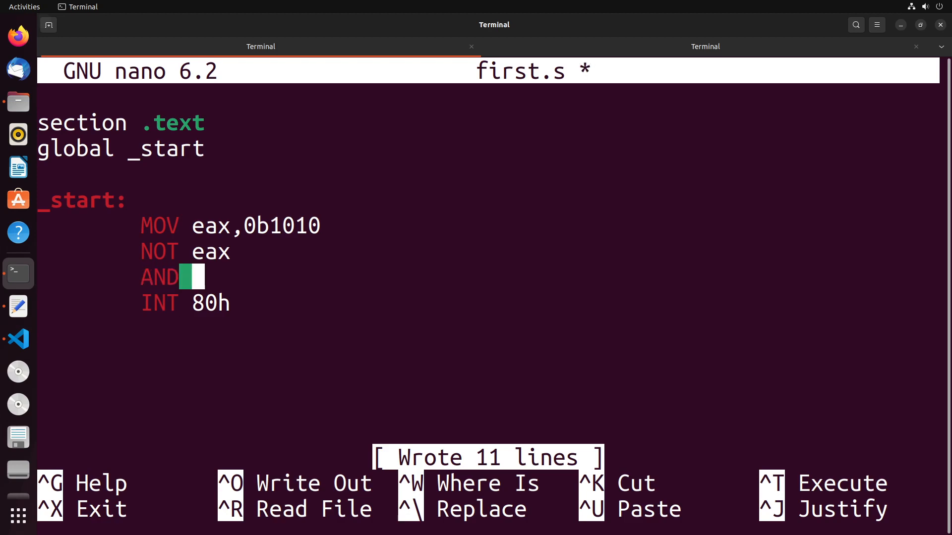
{"action": "type", "text": "eax,"}
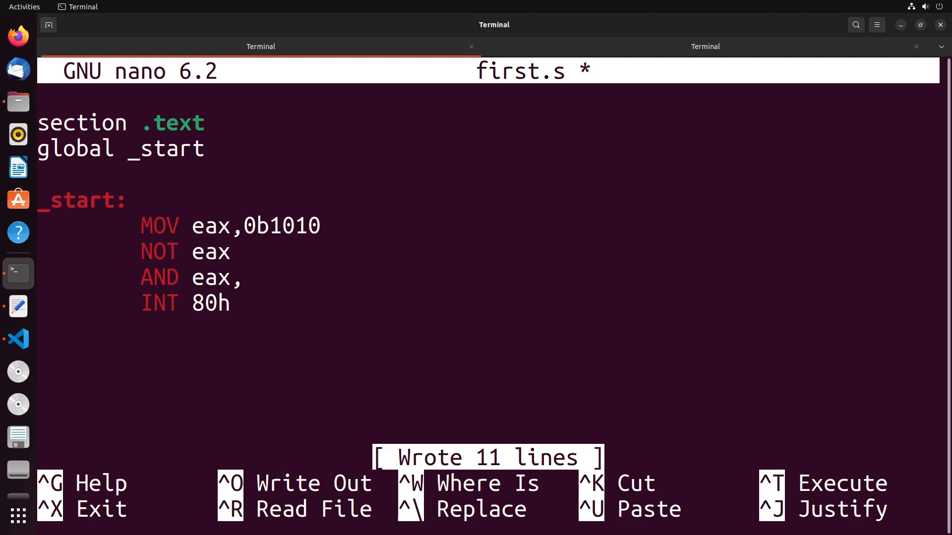
{"action": "type", "text": "0"}
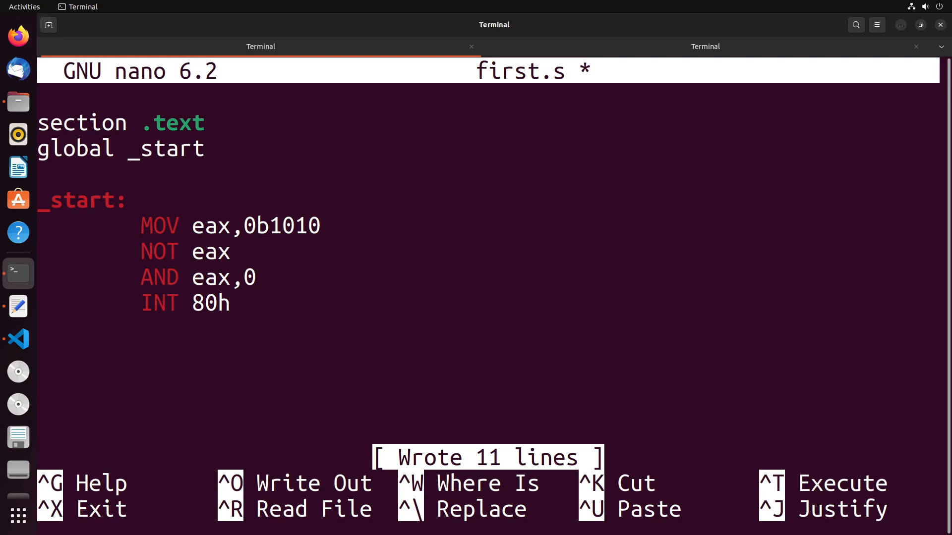
{"action": "type", "text": "b"}
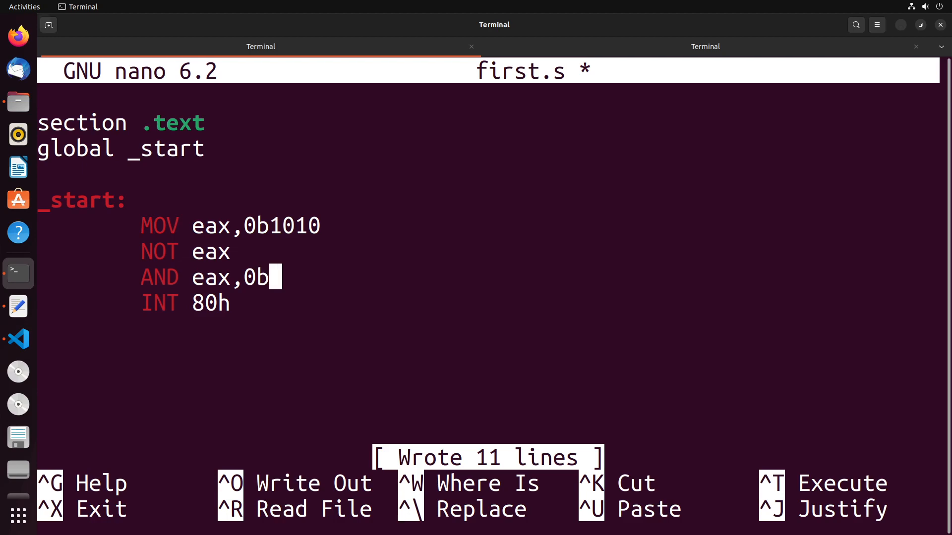
{"action": "key", "text": "ctrl+o"}
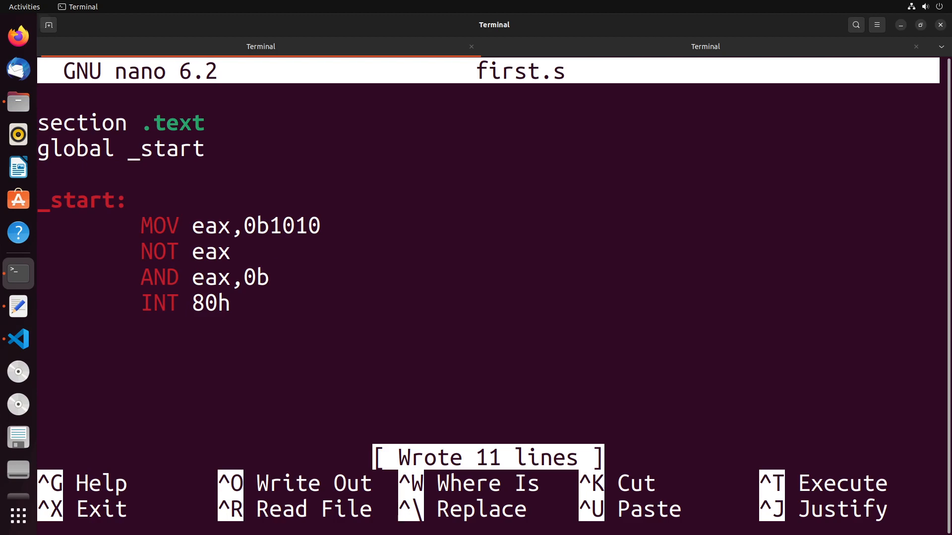
Complete the mask operand as 0x0000000F and return to the build terminal.
{"action": "type", "text": "x"}
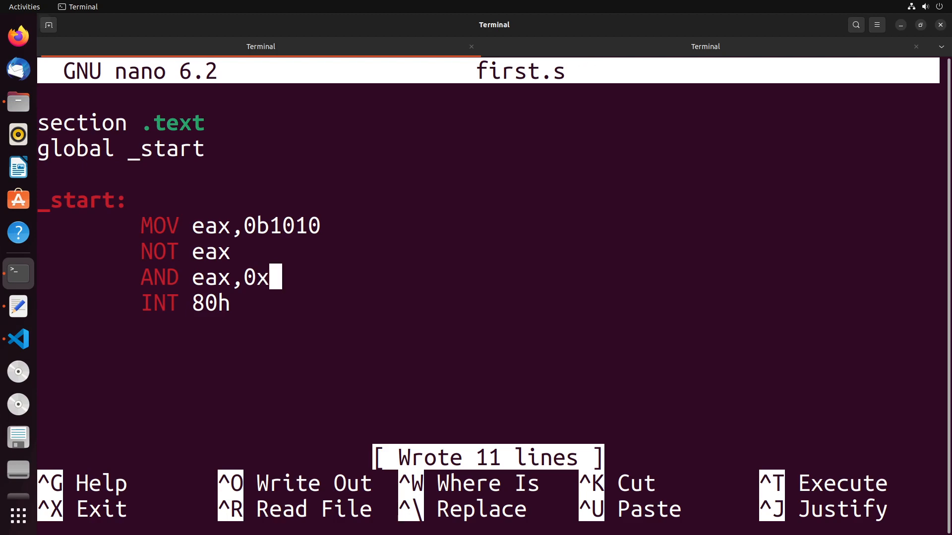
{"action": "type", "text": "0"}
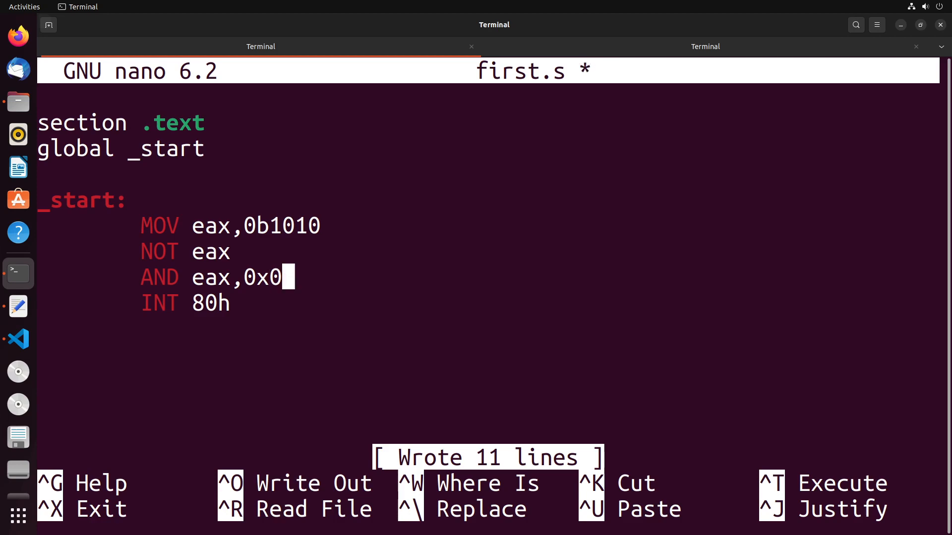
{"action": "type", "text": "00"}
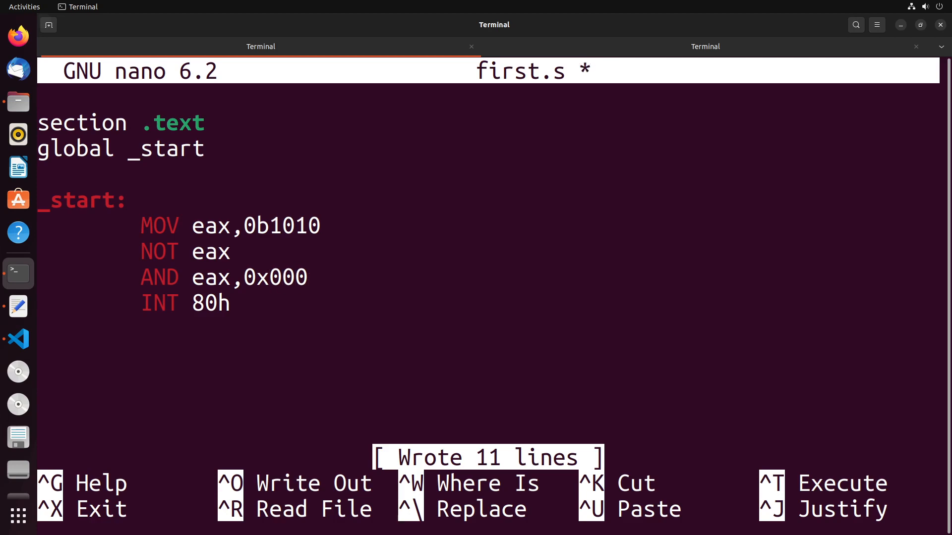
{"action": "type", "text": "0"}
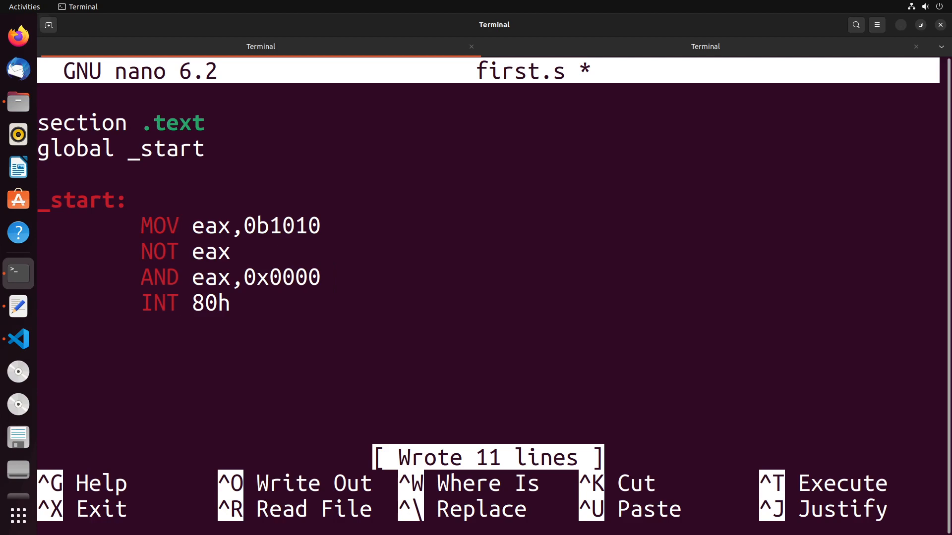
{"action": "type", "text": "00"}
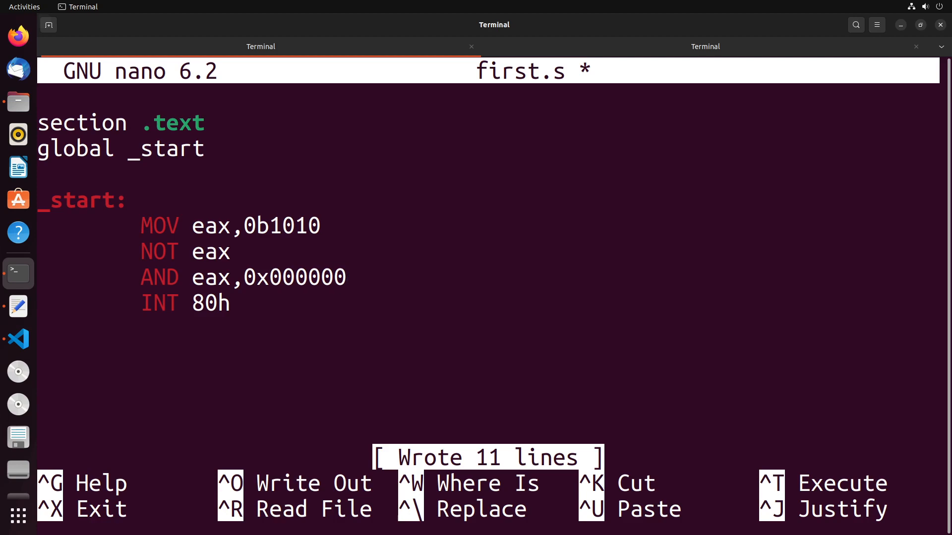
{"action": "type", "text": "0"}
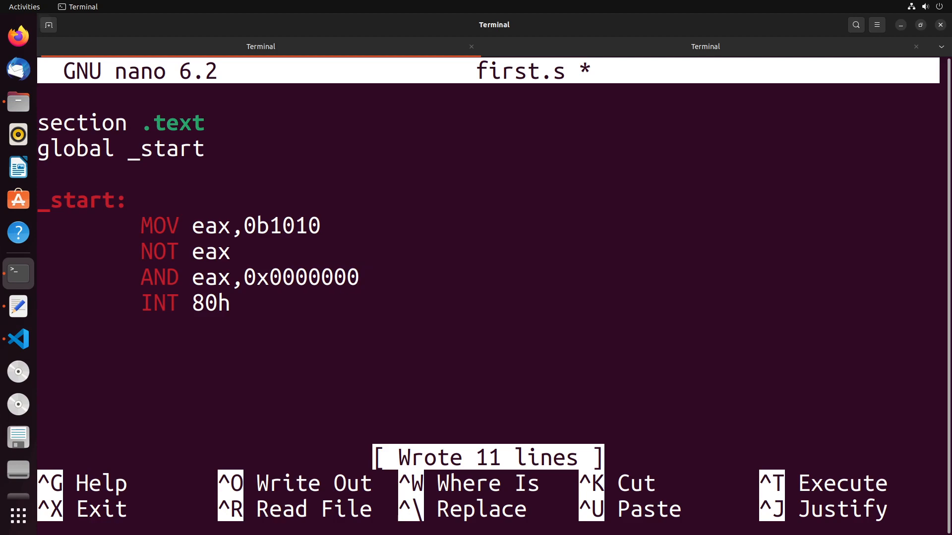
{"action": "type", "text": "F"}
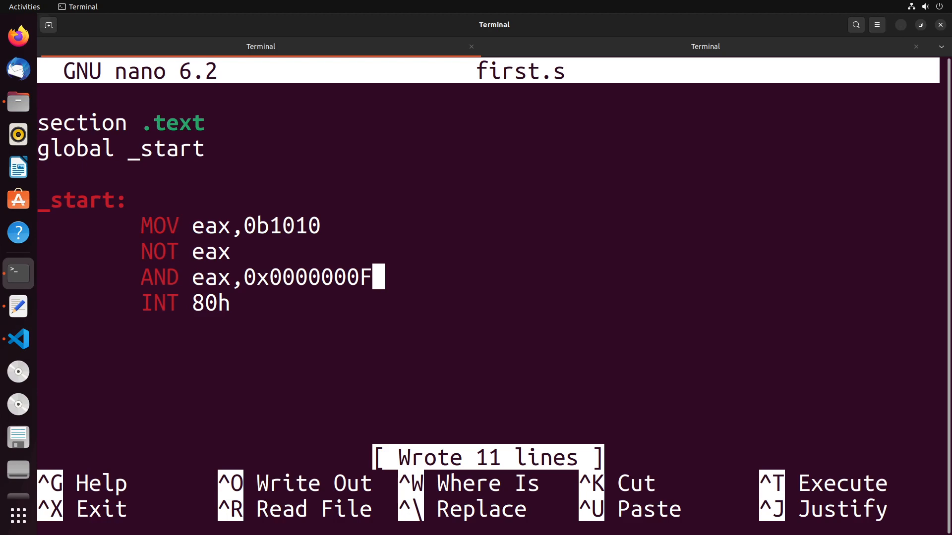
{"action": "left_click", "coordinate": [706, 46]}
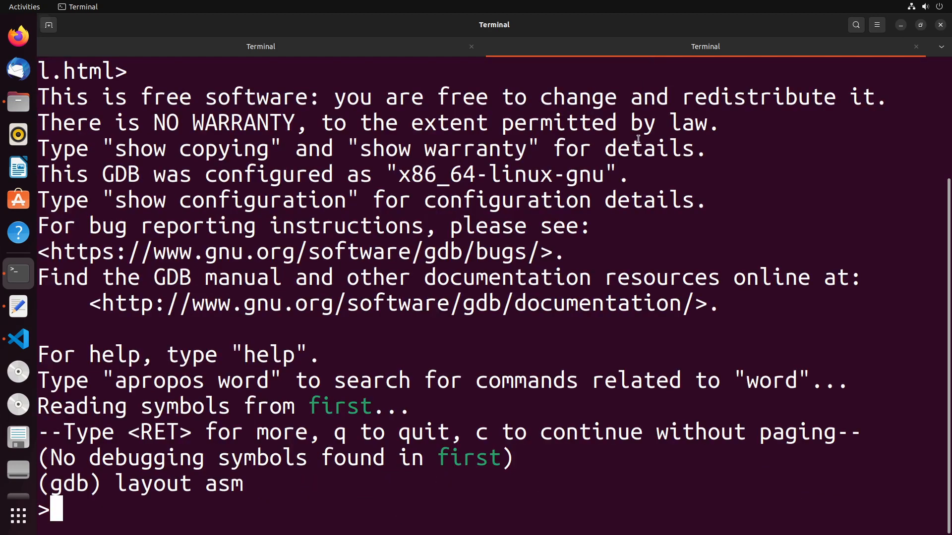
Rebuild first with nasm and ld and start gdb on the new binary.
{"action": "type", "text": "nasm -f elf -o first.o first.s"}
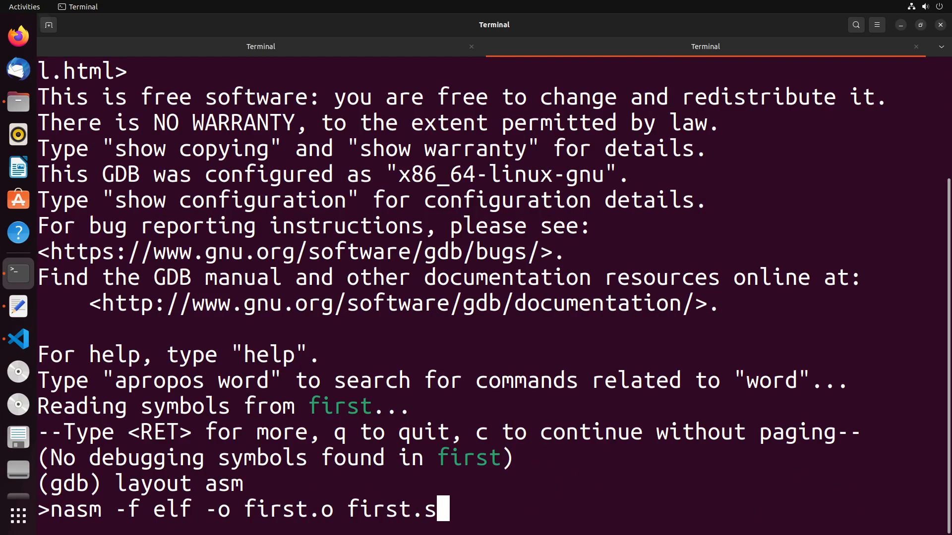
{"action": "type", "text": "ld -m elf_i386 -o first first.o"}
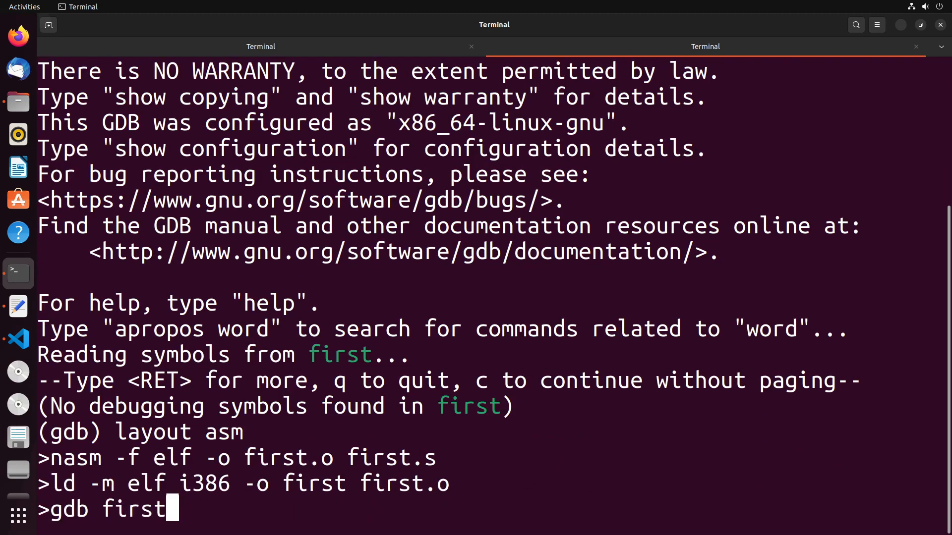
{"action": "key", "text": "Return"}
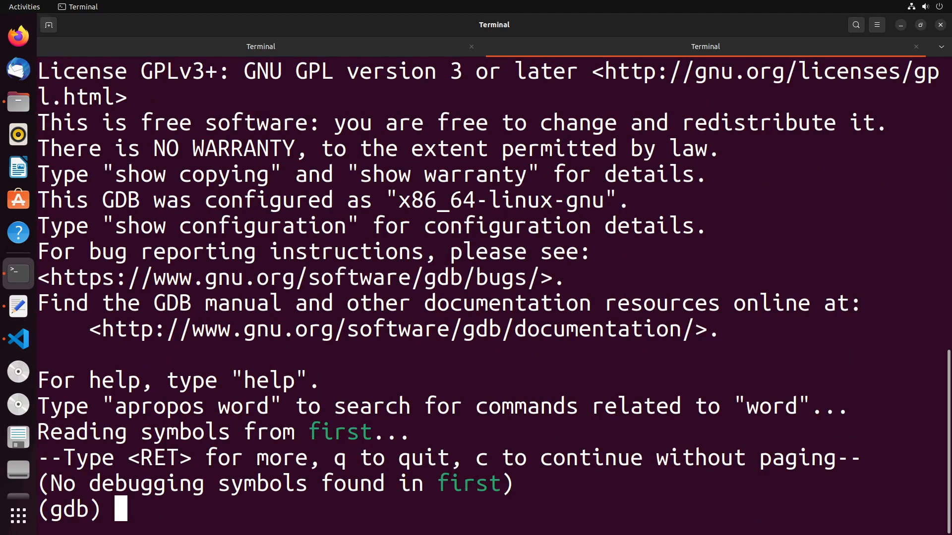
Show the asm layout, break at _start and read eax after the NOT and AND mask.
{"action": "type", "text": "layout asm"}
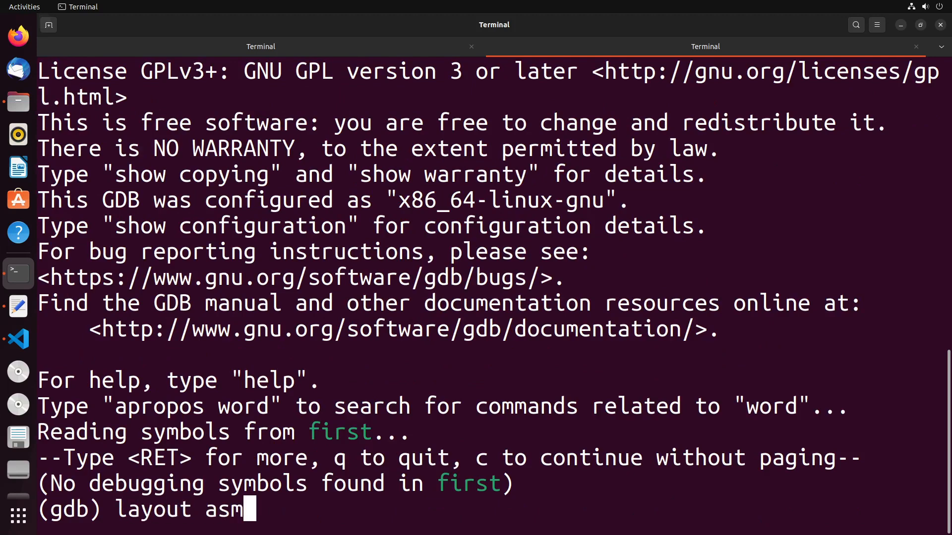
{"action": "key", "text": "Return"}
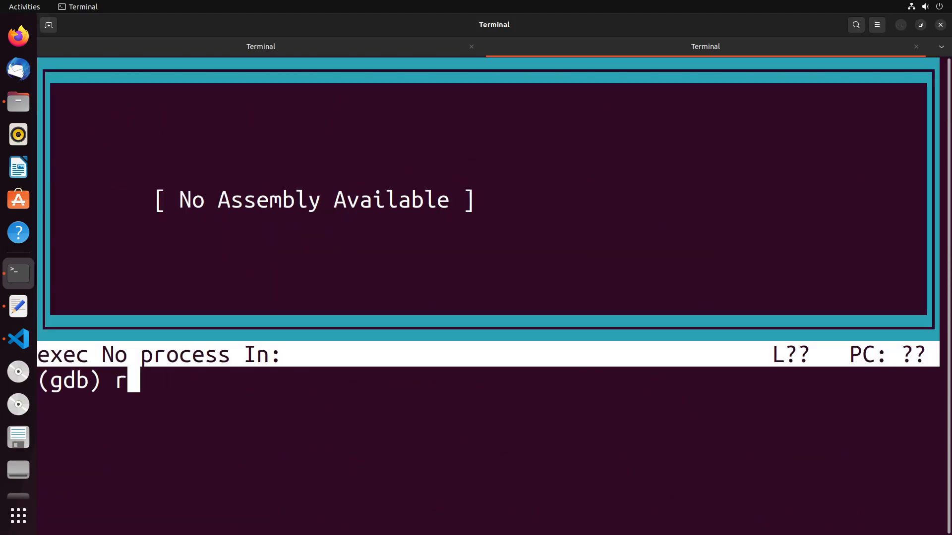
{"action": "type", "text": "break _start"}
{"action": "type", "text": "info register eax"}
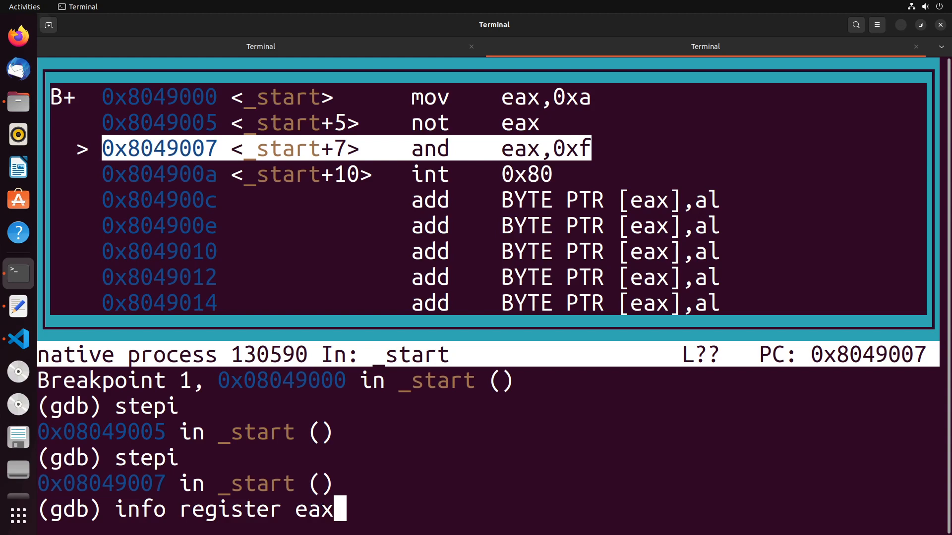
{"action": "key", "text": "Return"}
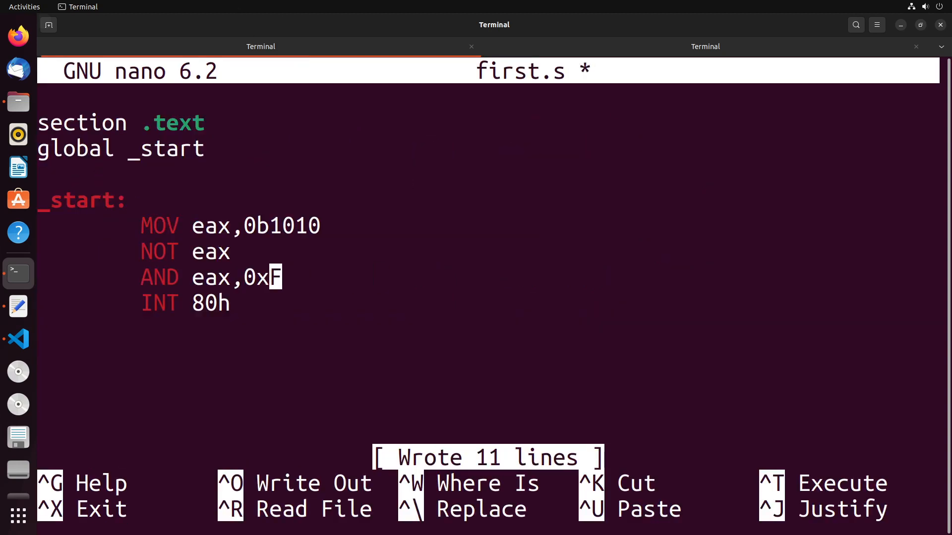
Save the 0xF mask, then replace the NOT/AND lines with MOV ebx,0b1100 and save.
{"action": "key", "text": "ctrl+o"}
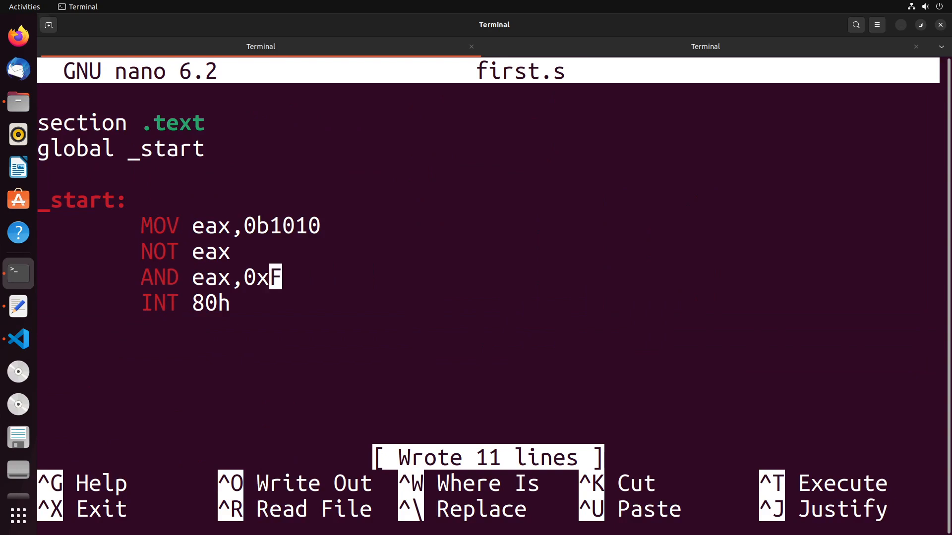
{"action": "key", "text": "Right"}
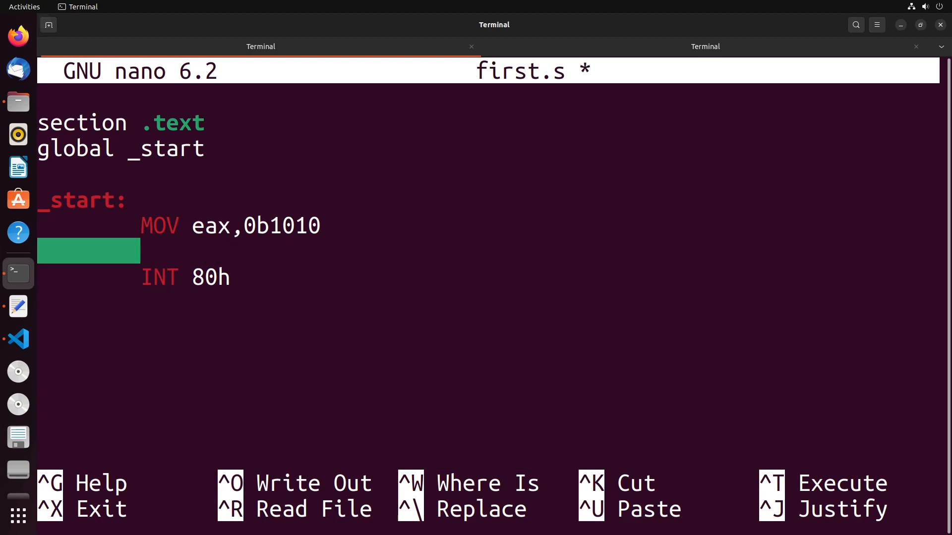
{"action": "type", "text": "MOV ebx,"}
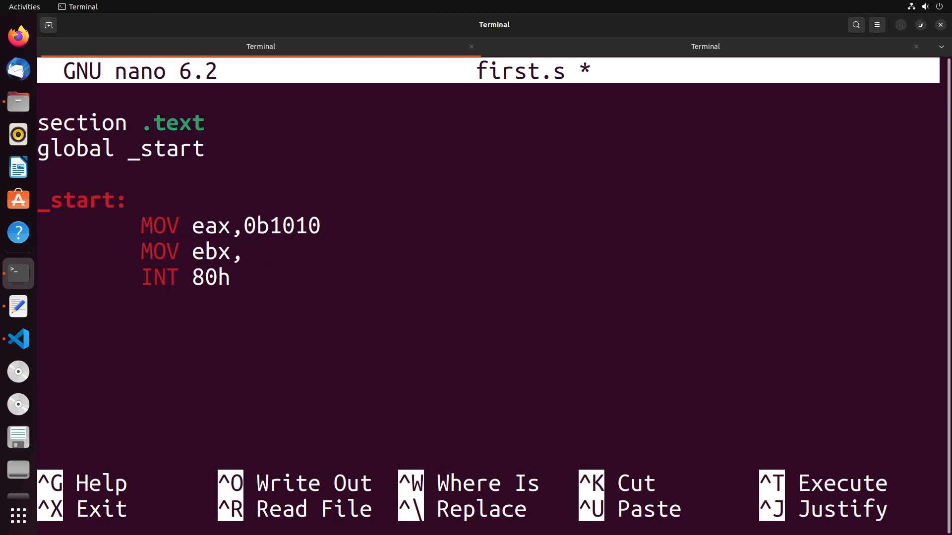
{"action": "type", "text": "0b110"}
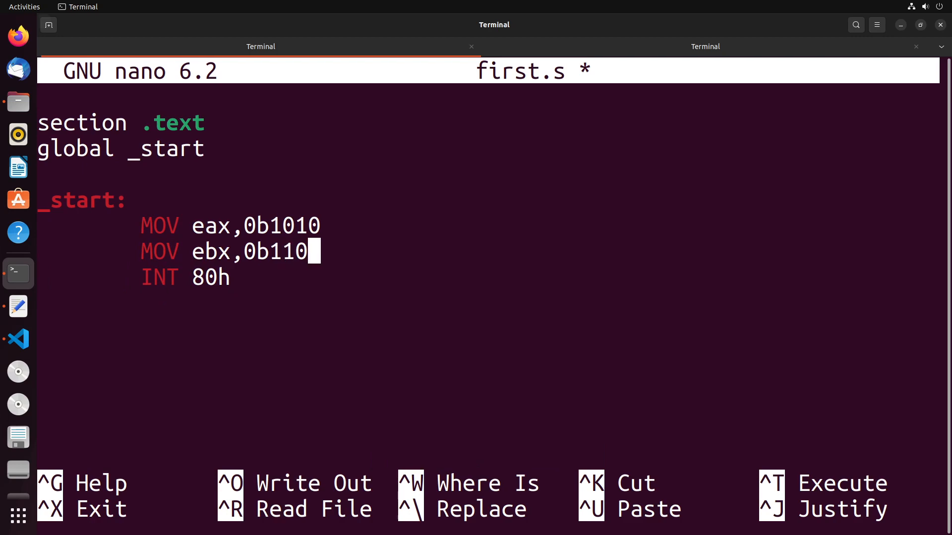
{"action": "type", "text": "0"}
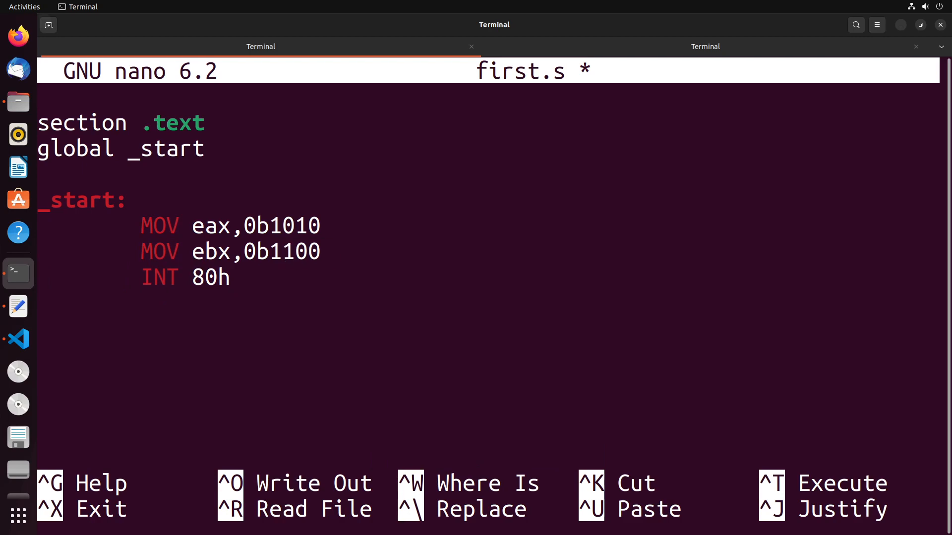
{"action": "key", "text": "ctrl+o"}
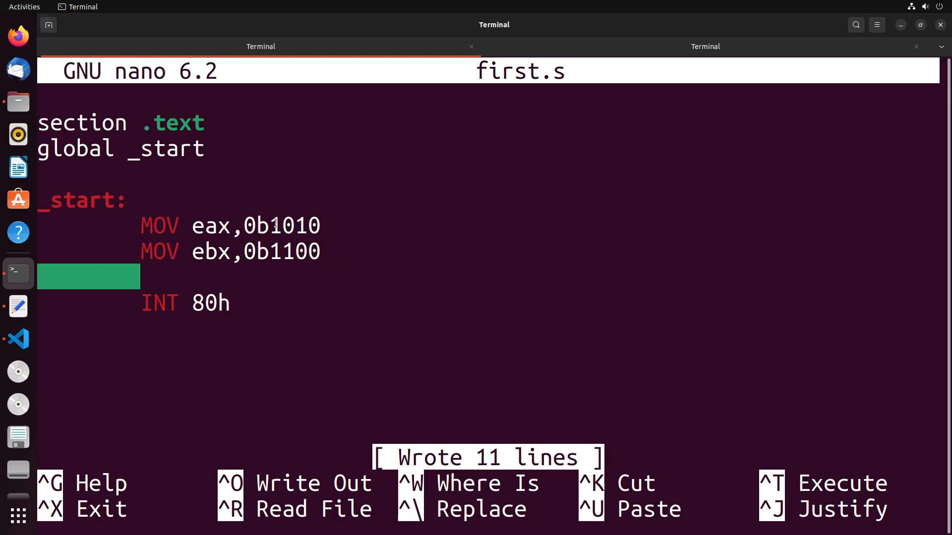
{"action": "mouse_move", "coordinate": [264, 276]}
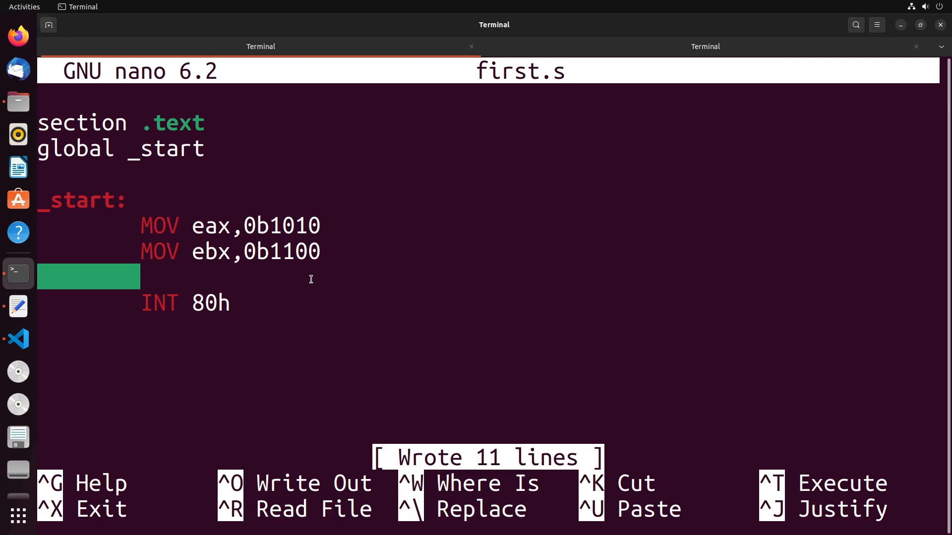
Add XOR eax,ebx after the two register loads.
{"action": "type", "text": "XOR"}
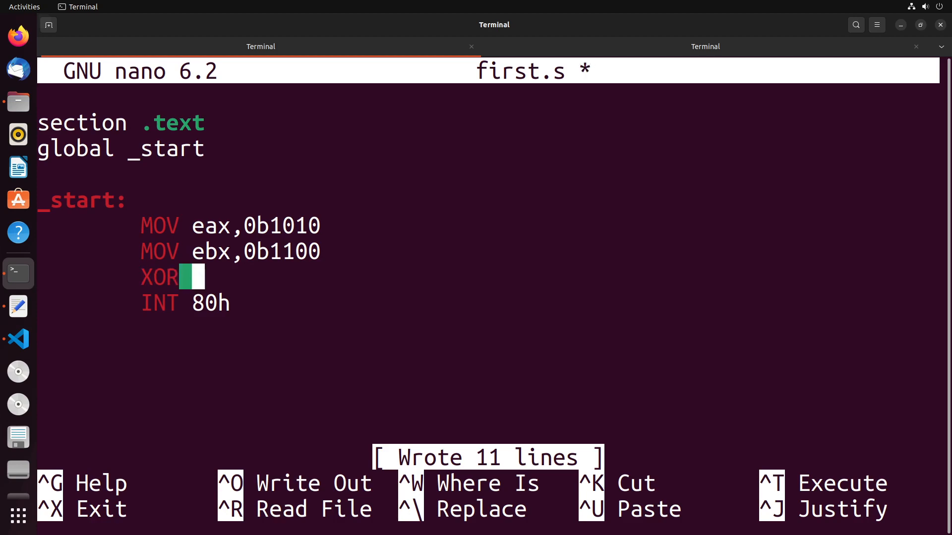
{"action": "type", "text": "eax,ebx"}
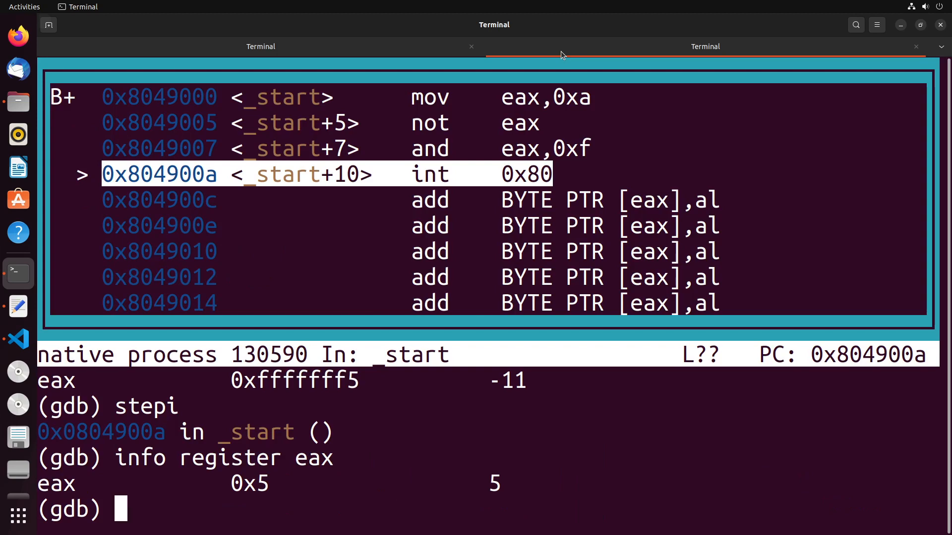
Quit gdb, reassemble first, restart gdb with a _start breakpoint and query registers after xor.
{"action": "type", "text": "quit"}
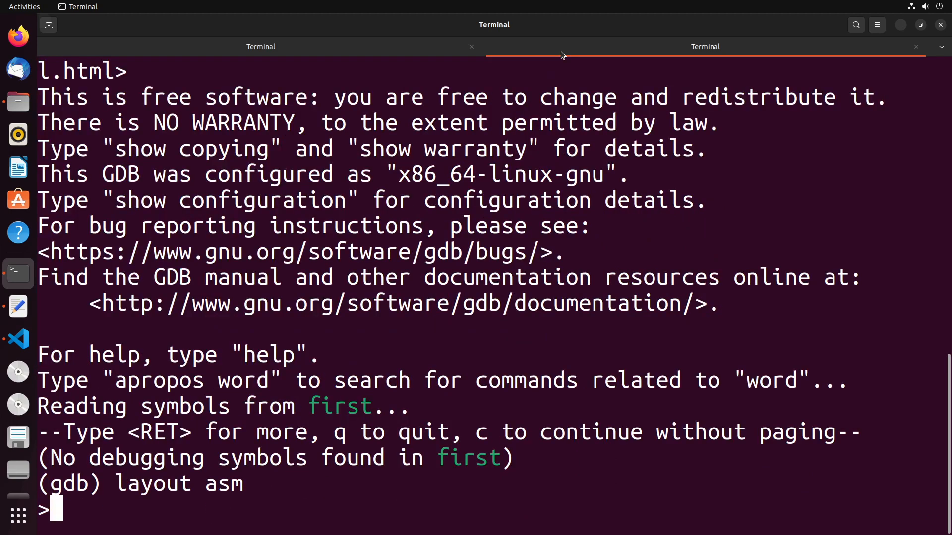
{"action": "type", "text": "nasm -f elf -o first.o first.s"}
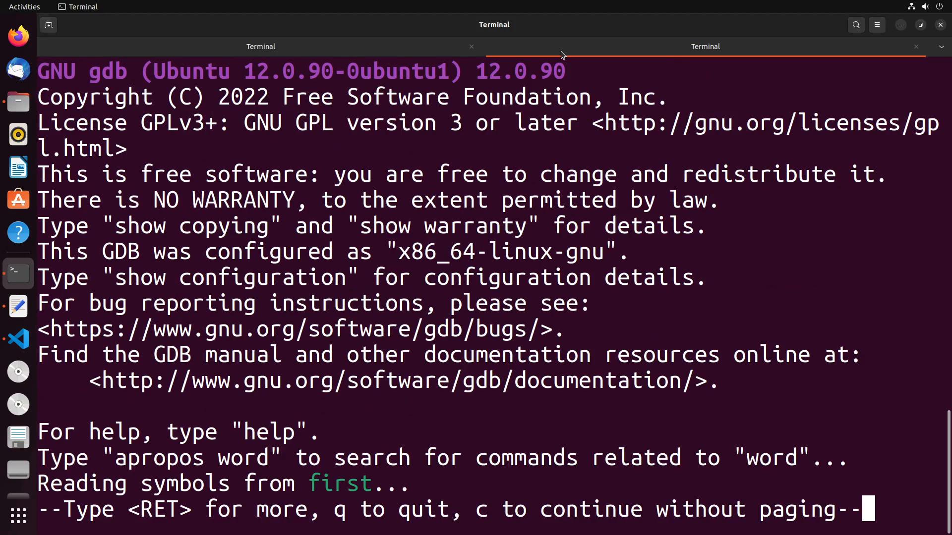
{"action": "type", "text": "break _s"}
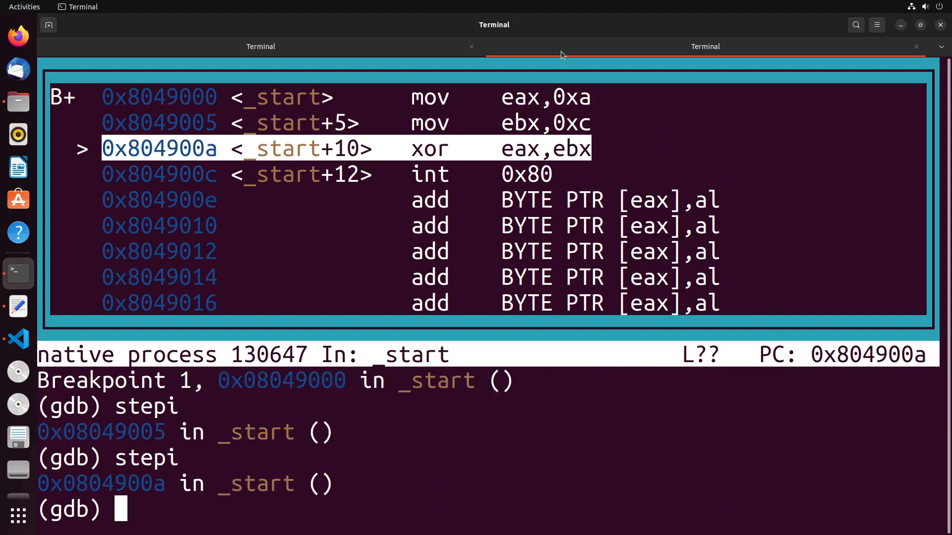
{"action": "type", "text": "info re"}
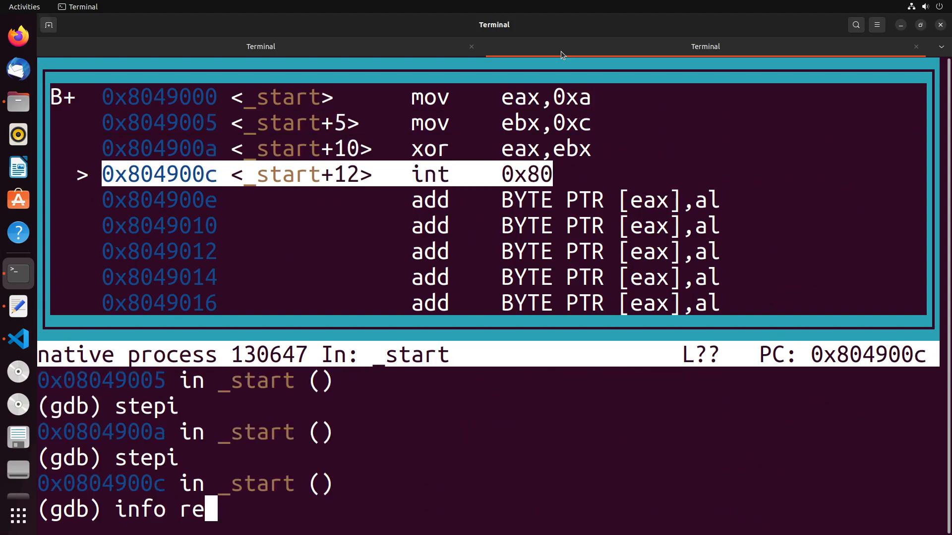